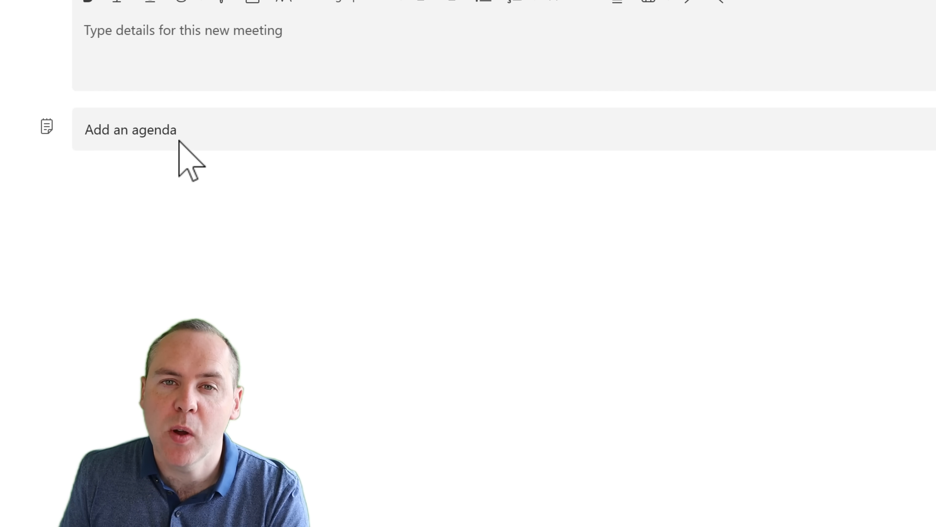
# Step: Insert a collaborative Meeting Notes agenda into the new meeting form and list the agenda items
pyautogui.click(130, 129)
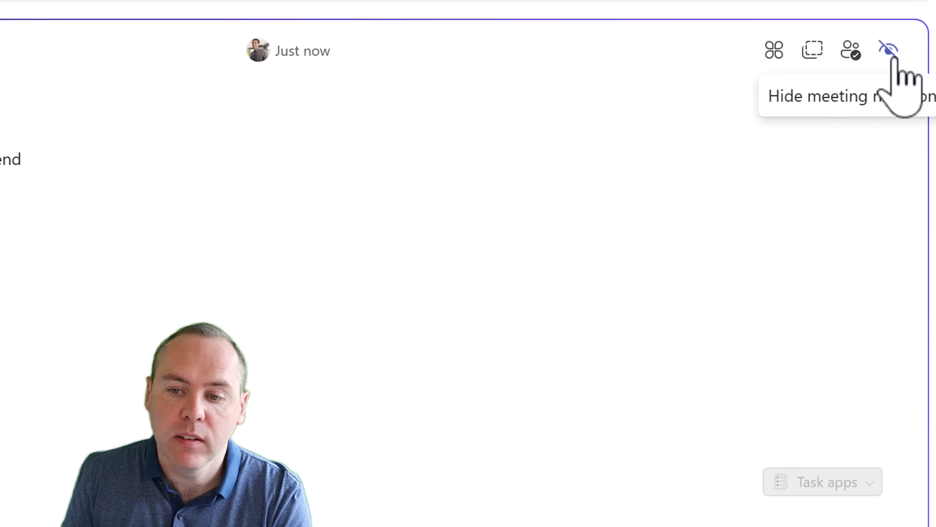
# Step: Send the Project Review Meeting invite so its details show the shared agenda
pyautogui.click(889, 50)
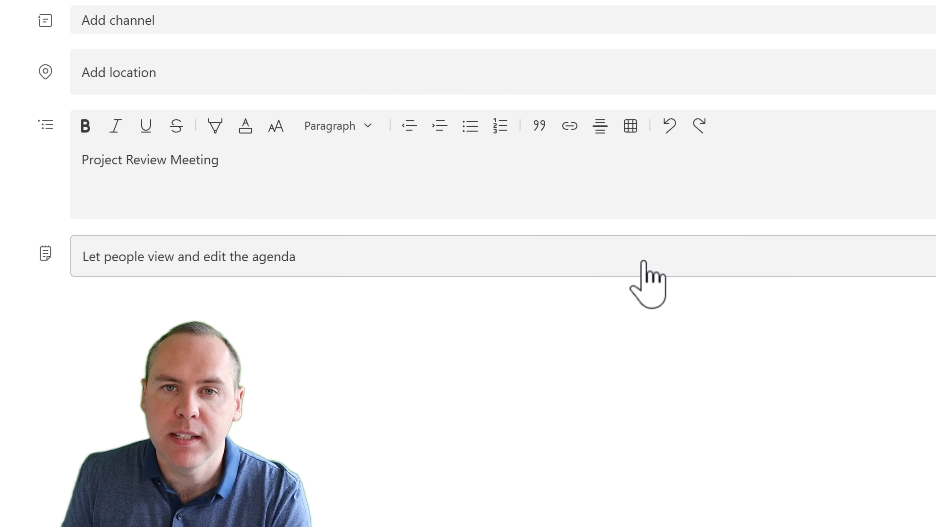
pyautogui.moveTo(436, 263)
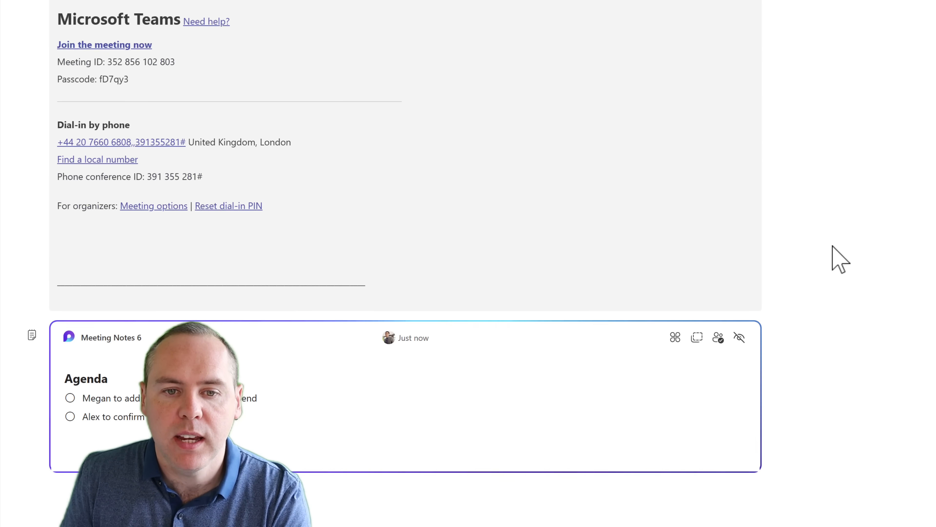
# Step: Scroll through the Meeting Notes component to review the two agenda items before joining
pyautogui.scroll(-3)
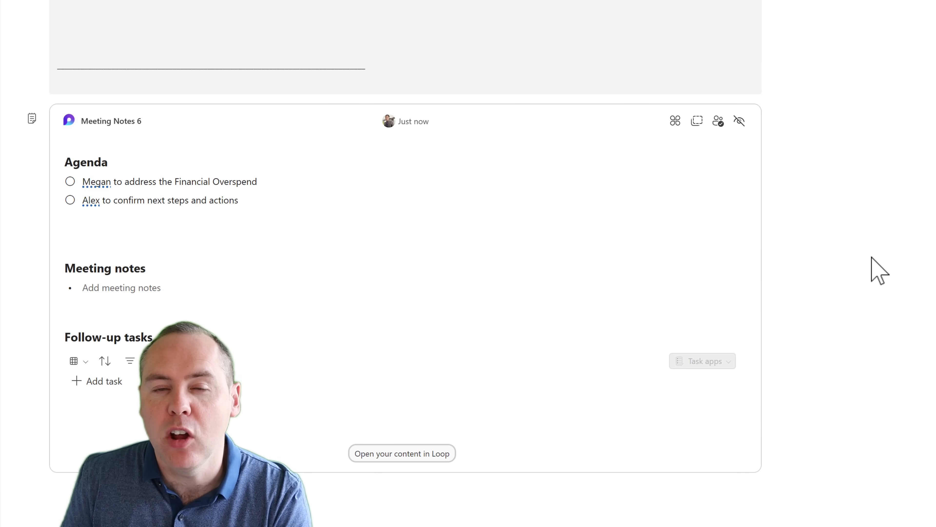
pyautogui.scroll(-3)
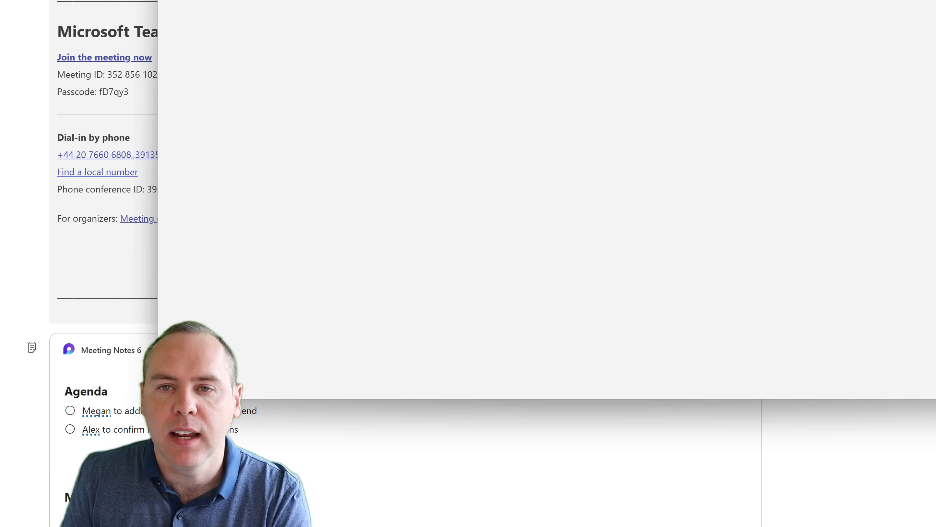
# Step: Join with the mic set, show the meeting notes and check off the first agenda item
pyautogui.click(104, 57)
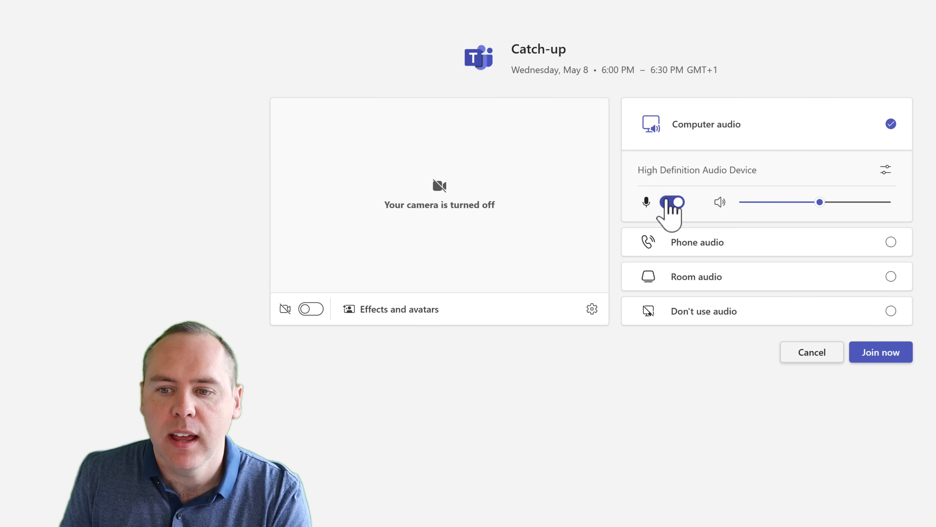
pyautogui.click(880, 352)
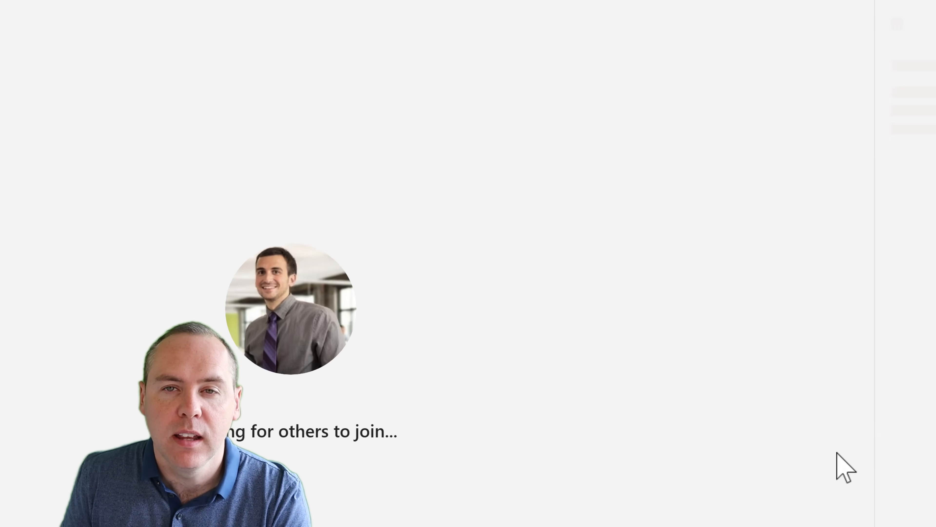
pyautogui.click(500, 22)
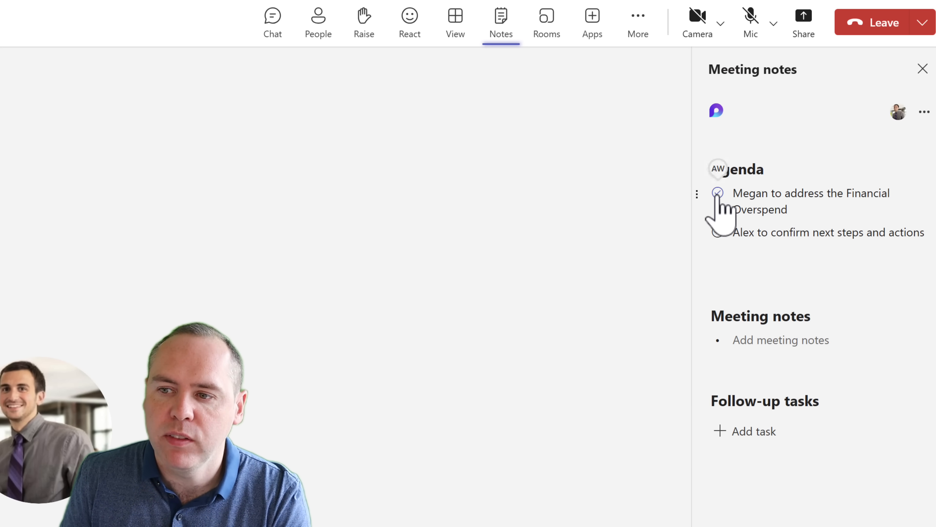
pyautogui.click(718, 193)
pyautogui.write('Megan discussed the Financial Overspend due to the tough financial climate')
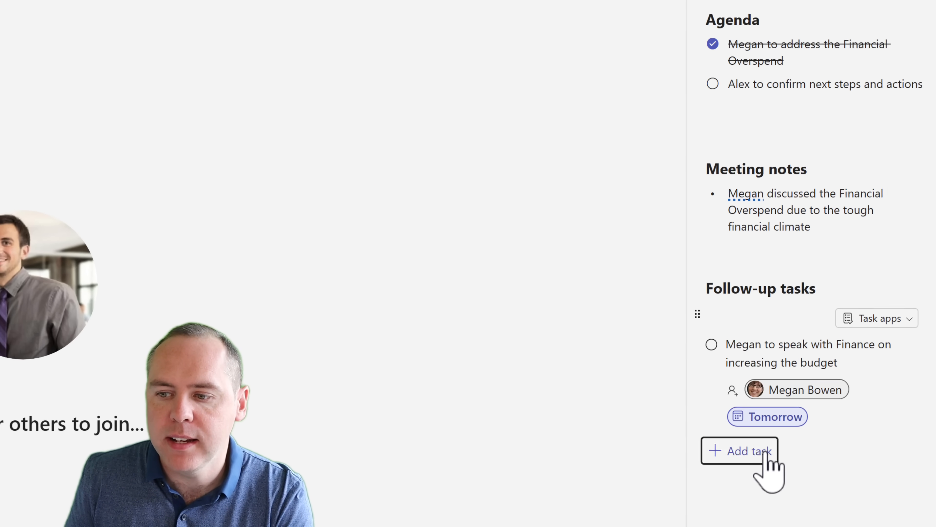
# Step: Add a follow-up task to speak with the Senior Management Team, assigned to Alex Wilber, due Thu May 23
pyautogui.click(739, 450)
pyautogui.write('Speak with the Senior Management Team')
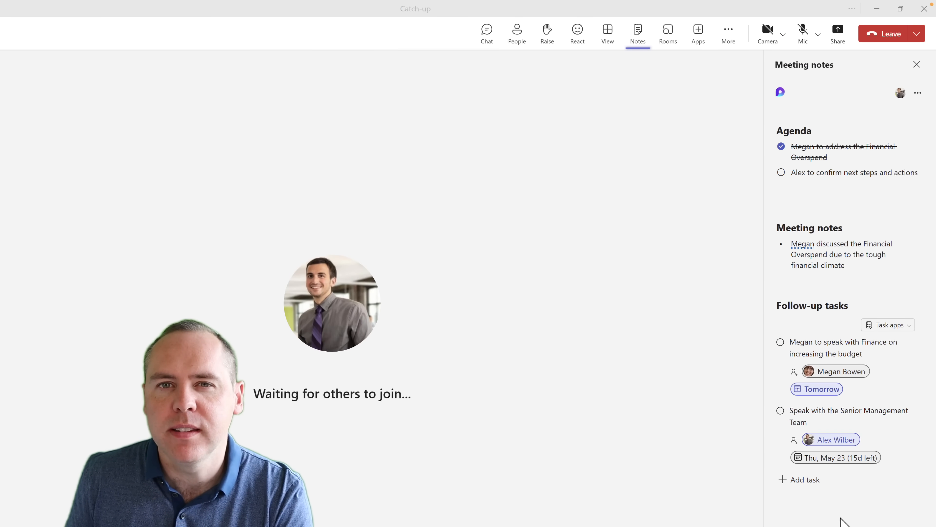
pyautogui.moveTo(902, 95)
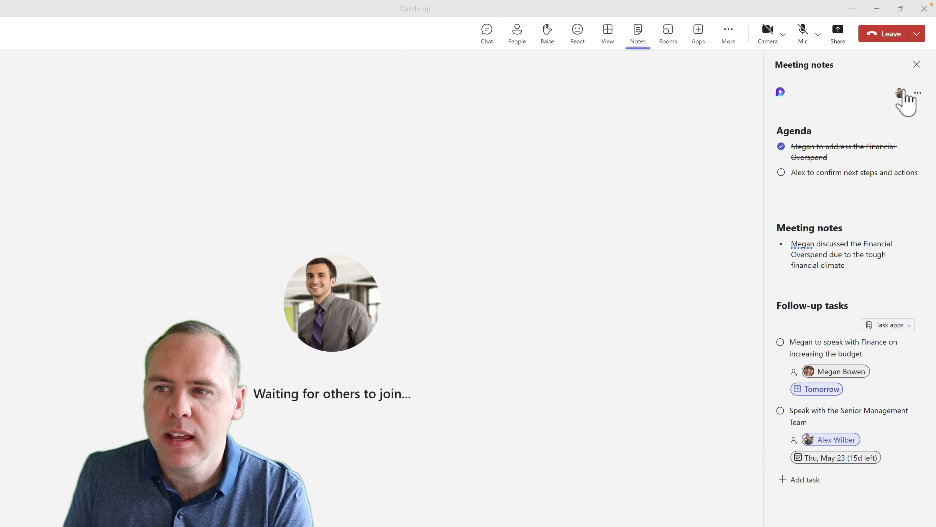
# Step: End the meeting for everyone and scroll the details page down to the notes listing both follow-up tasks
pyautogui.click(887, 34)
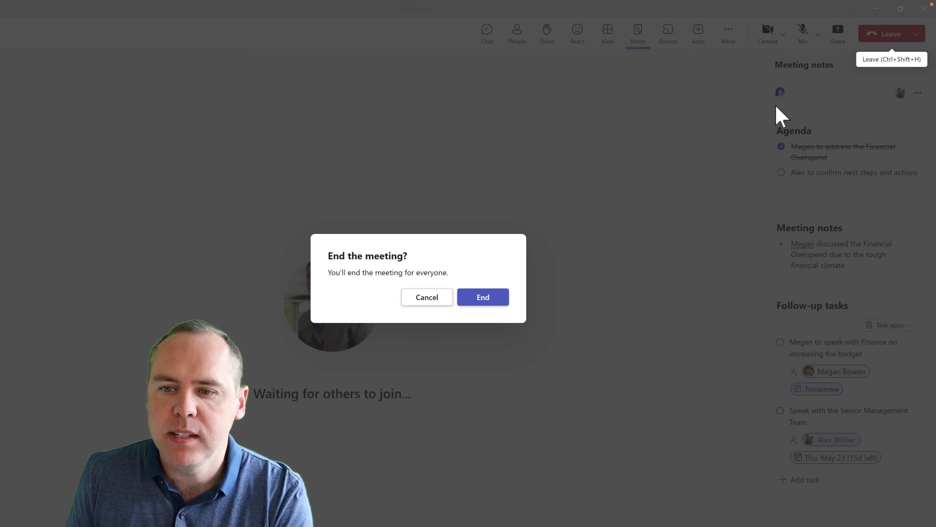
pyautogui.click(482, 297)
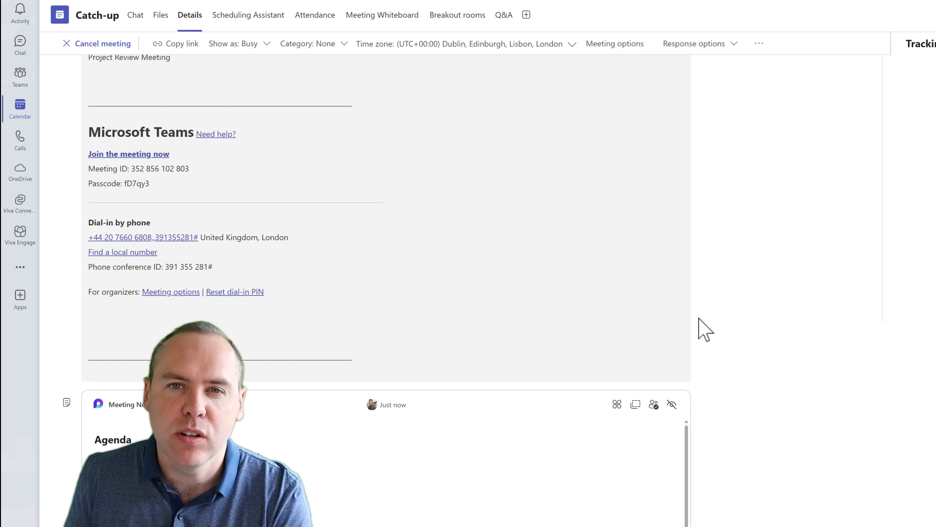
pyautogui.moveTo(619, 308)
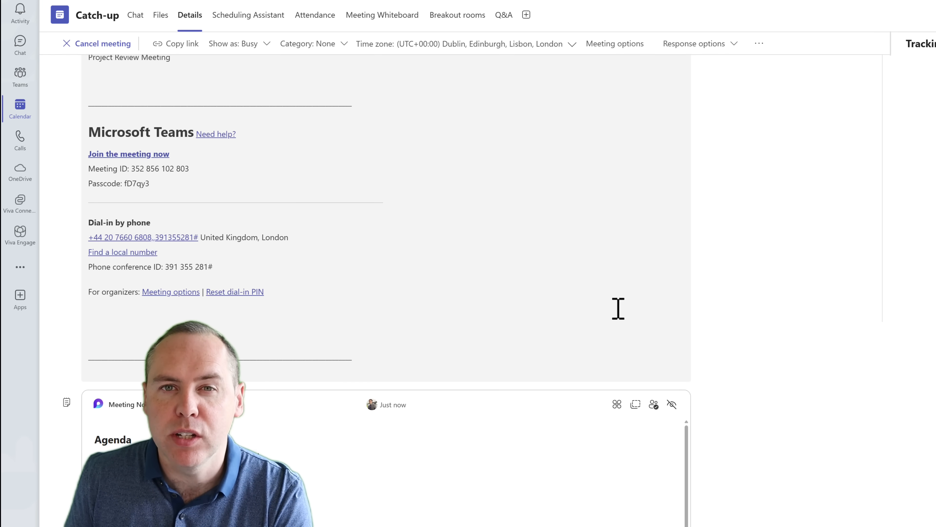
pyautogui.scroll(-3)
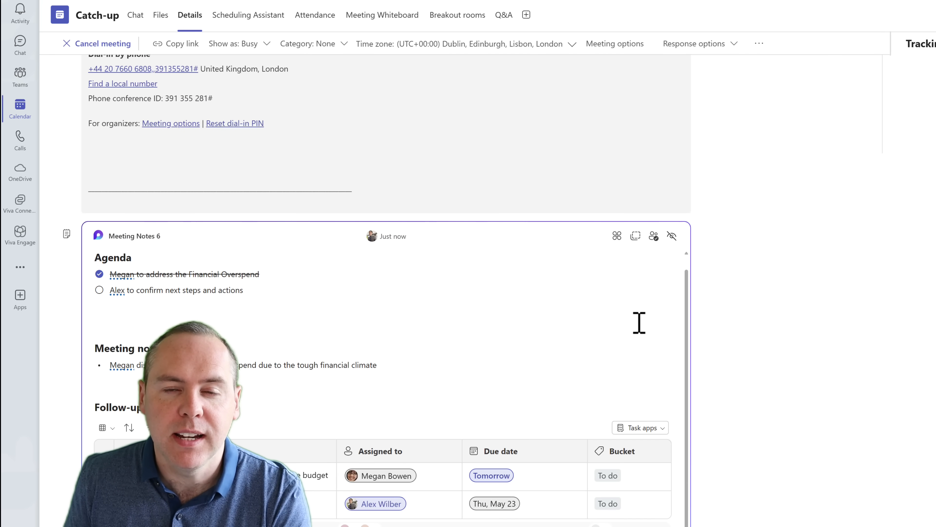
pyautogui.scroll(-3)
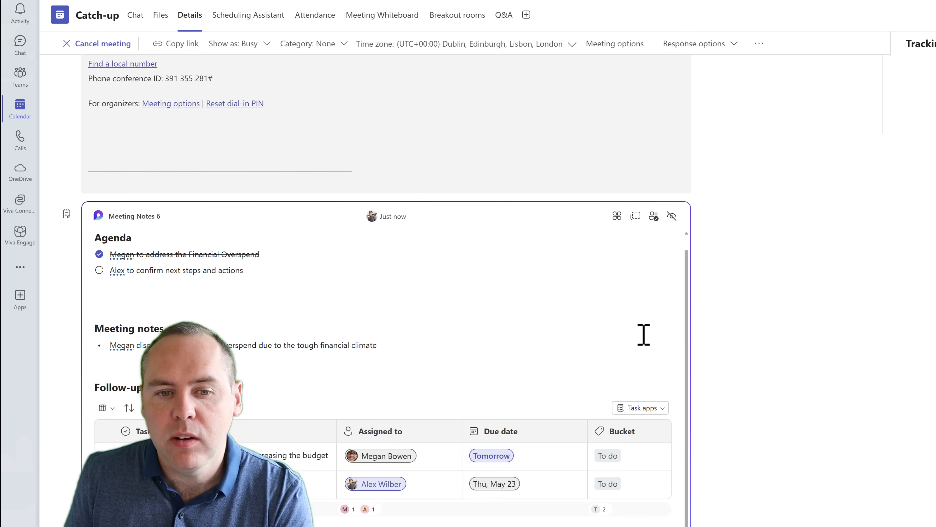
pyautogui.scroll(-3)
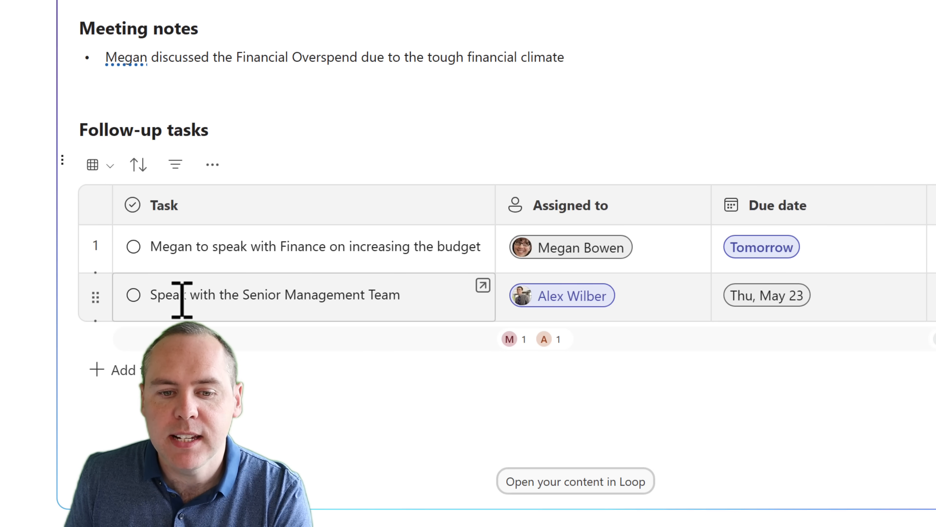
# Step: Complete the Senior Management Team task in the Follow-up tasks table
pyautogui.click(133, 294)
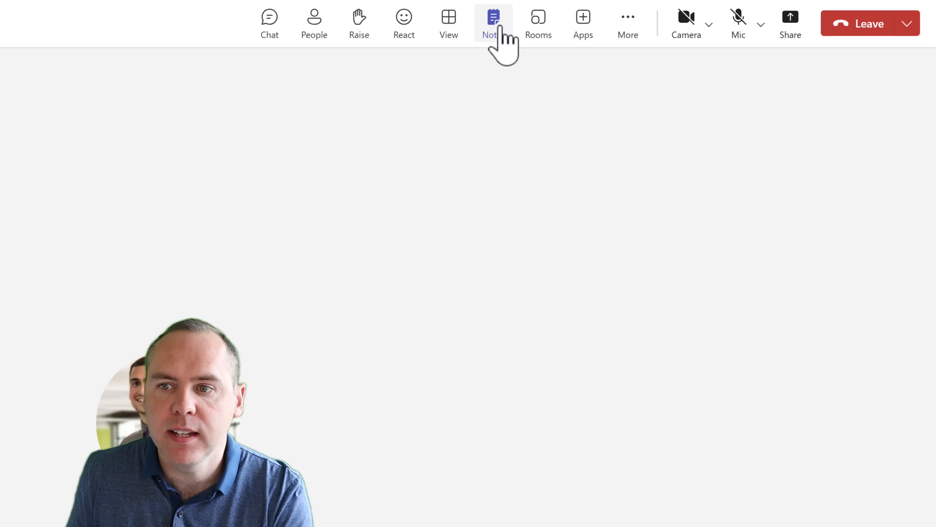
# Step: Show the Meeting notes pane beside the ongoing call
pyautogui.click(493, 23)
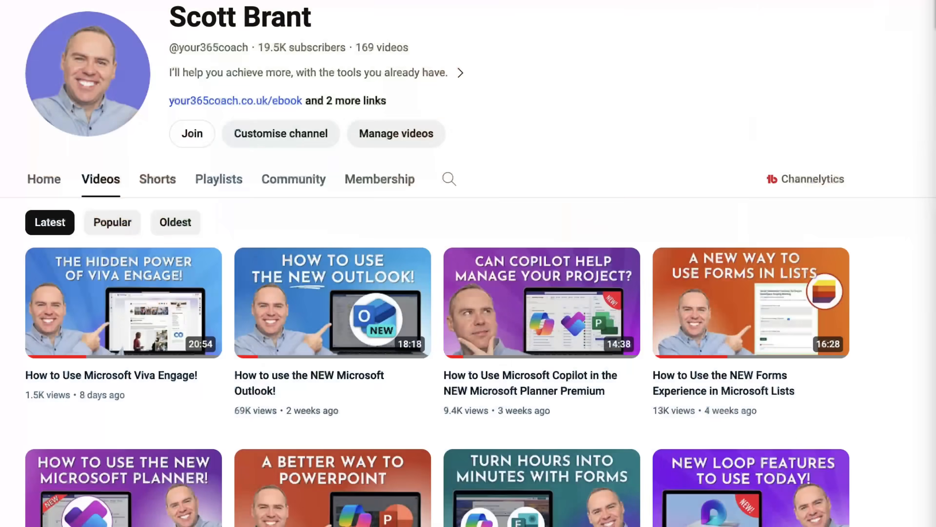
pyautogui.scroll(-3)
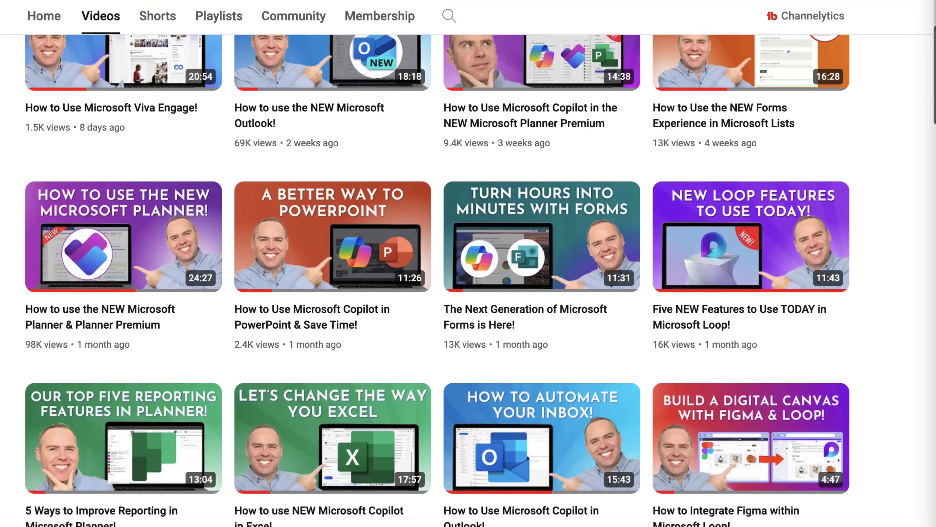
pyautogui.scroll(-3)
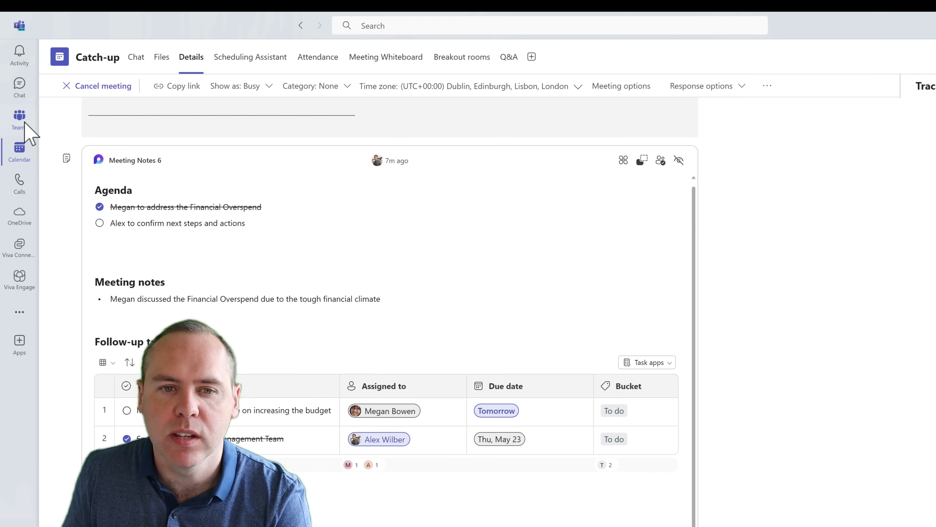
# Step: Post the Meeting Notes 6 Loop link as a new message in a team channel
pyautogui.click(19, 119)
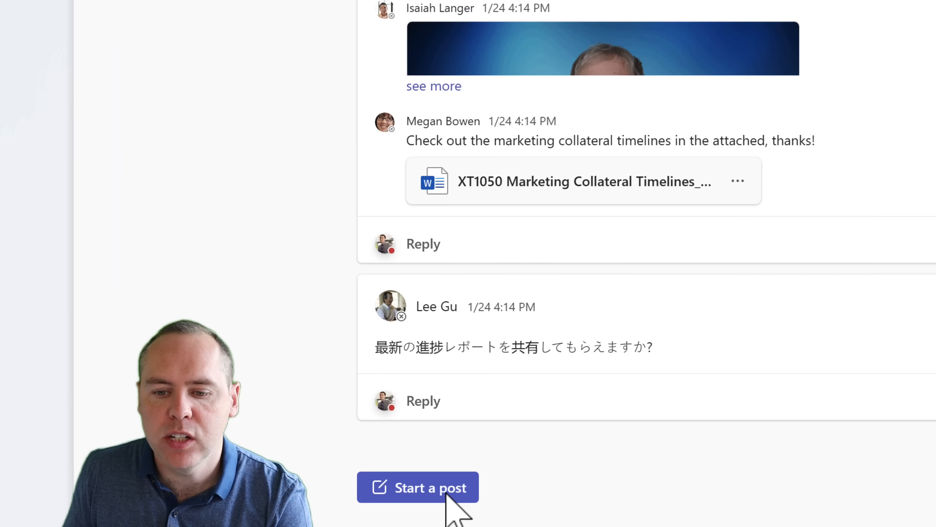
pyautogui.click(418, 486)
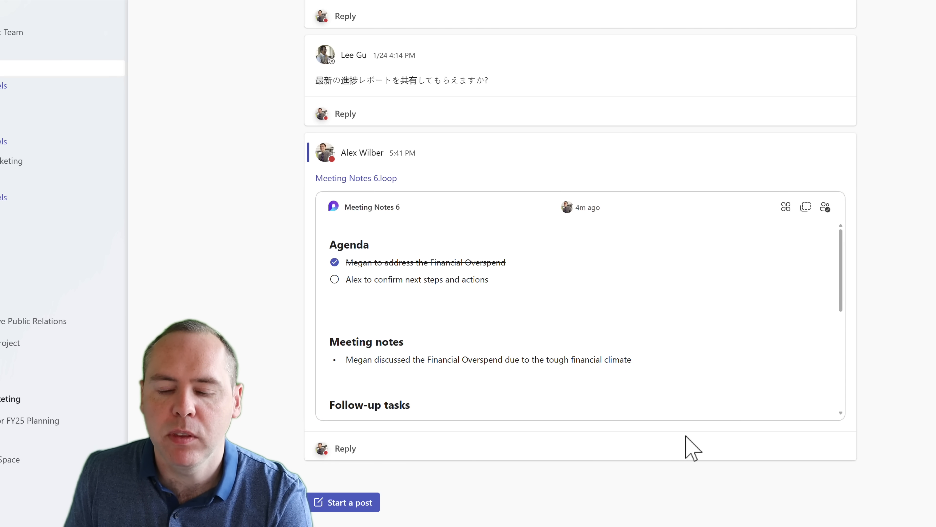
pyautogui.click(334, 278)
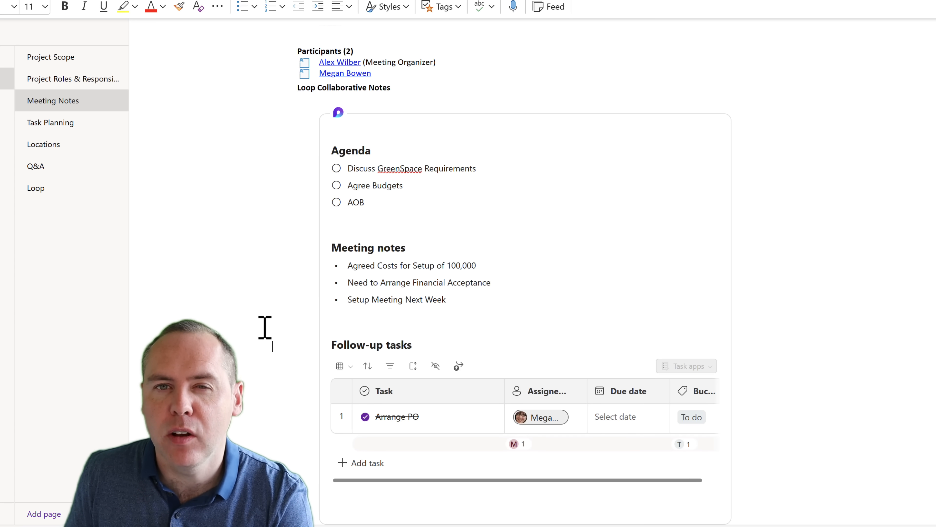
pyautogui.scroll(-3)
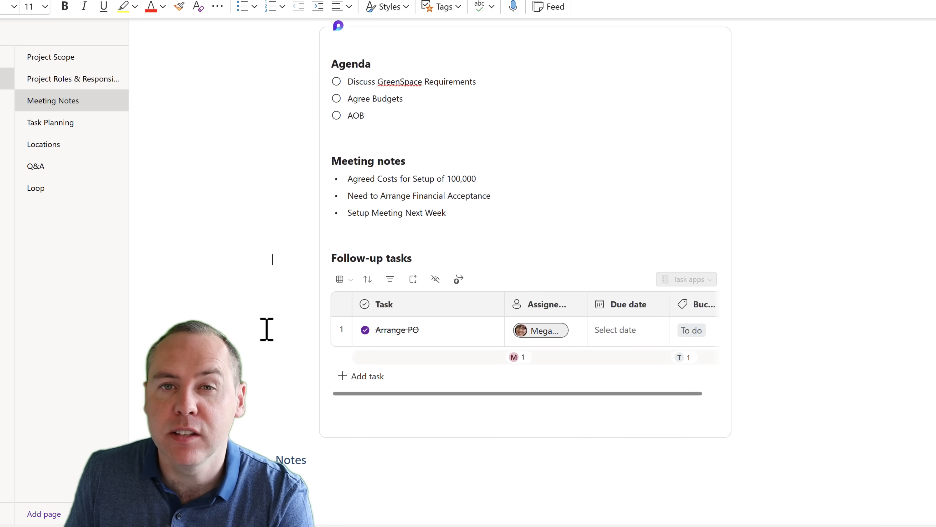
pyautogui.scroll(-3)
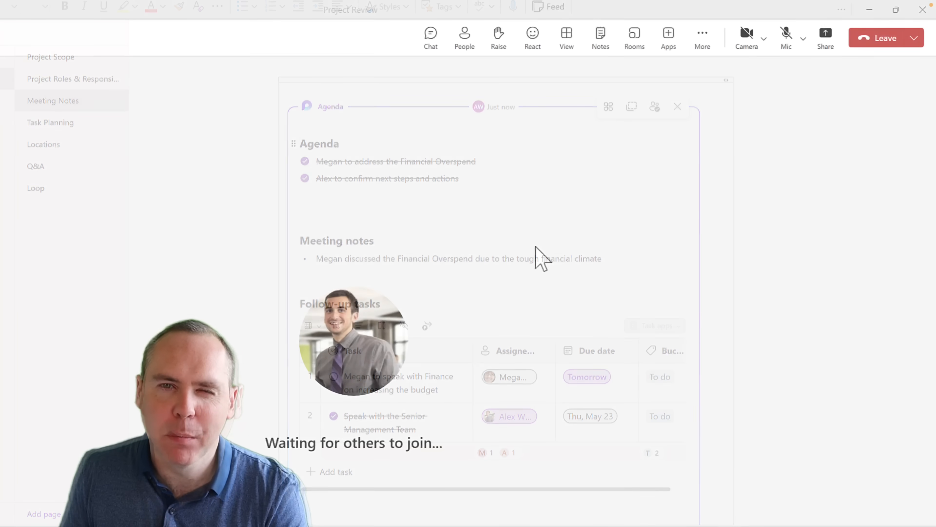
# Step: Switch from the OneNote window back to the waiting Teams meeting
pyautogui.click(678, 107)
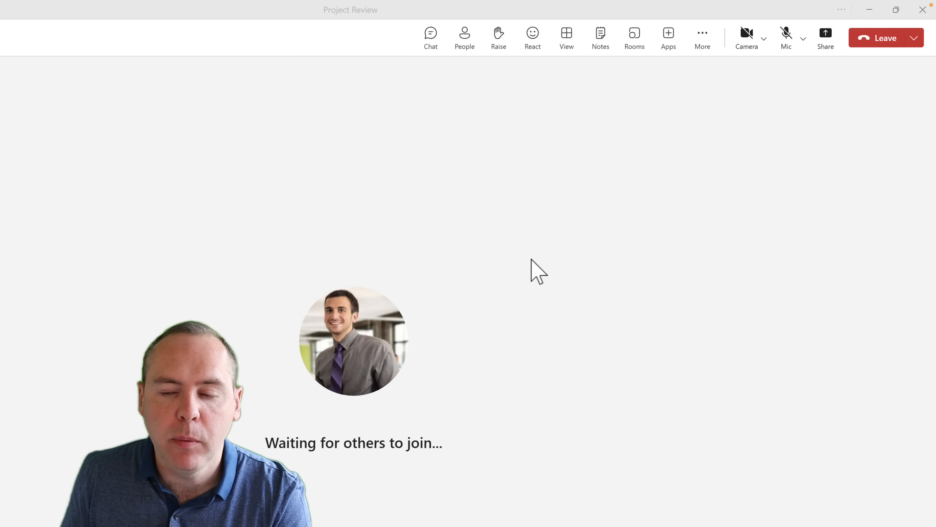
# Step: Insert a Loop paragraph component into the meeting chat message box
pyautogui.click(430, 37)
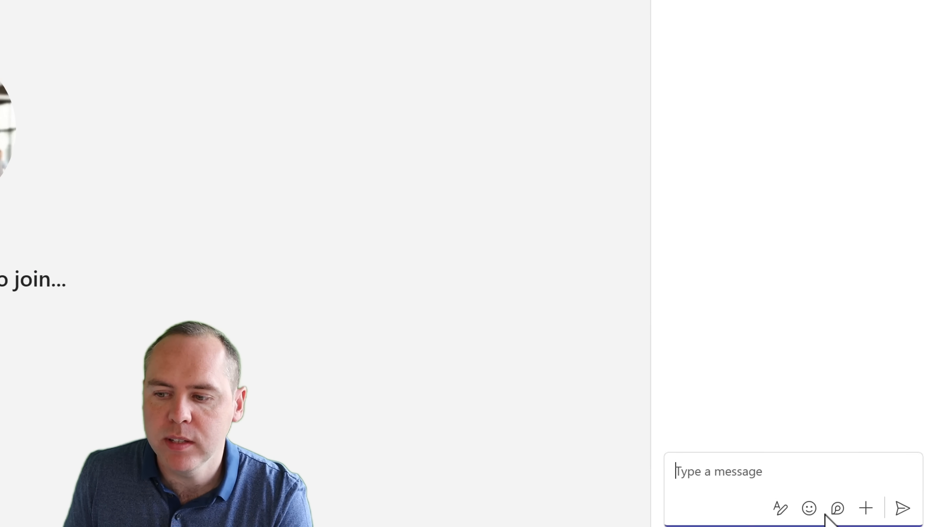
pyautogui.click(837, 508)
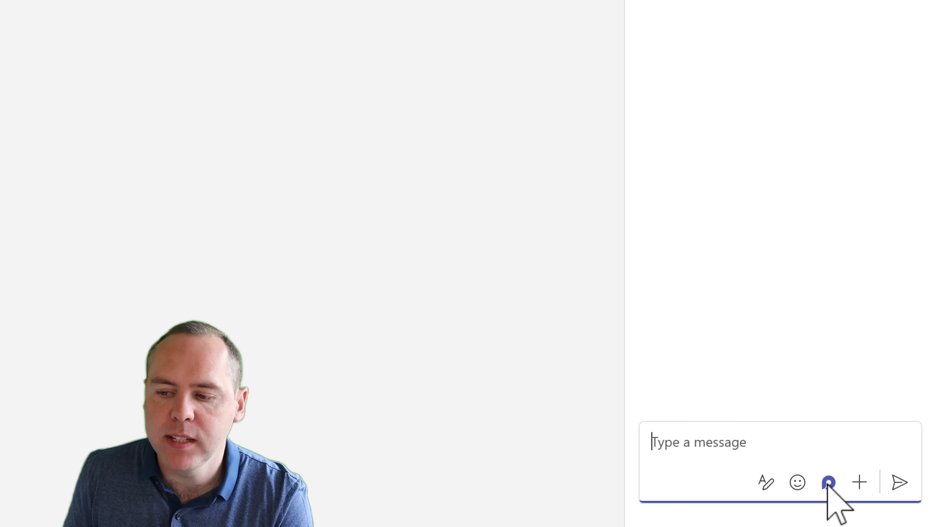
pyautogui.click(828, 482)
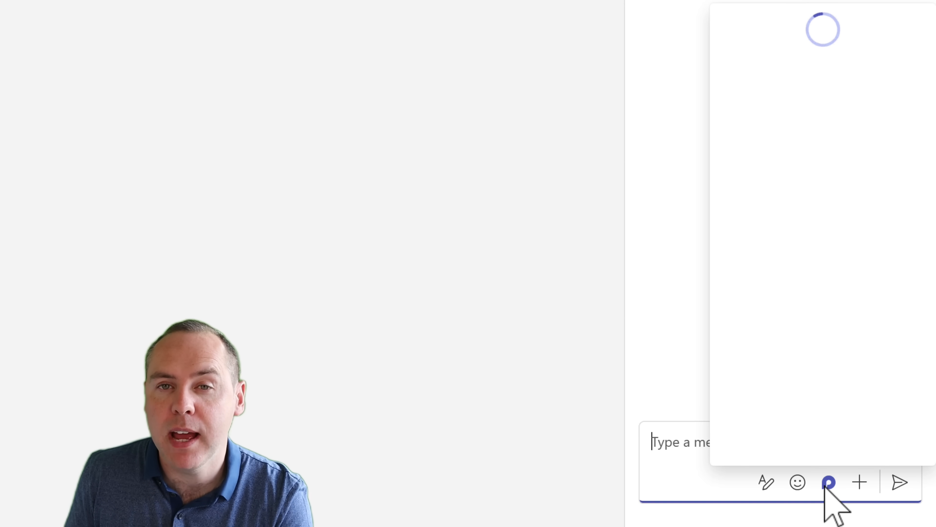
pyautogui.click(828, 482)
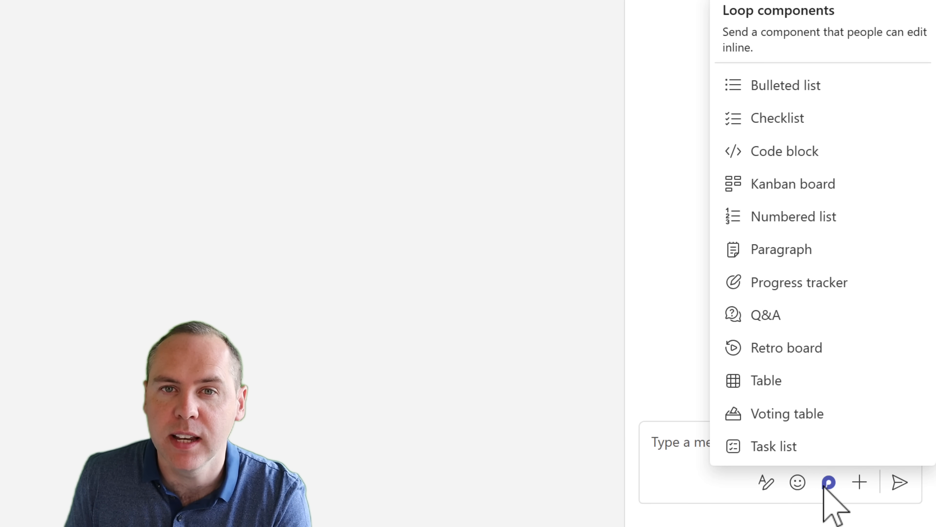
pyautogui.moveTo(794, 117)
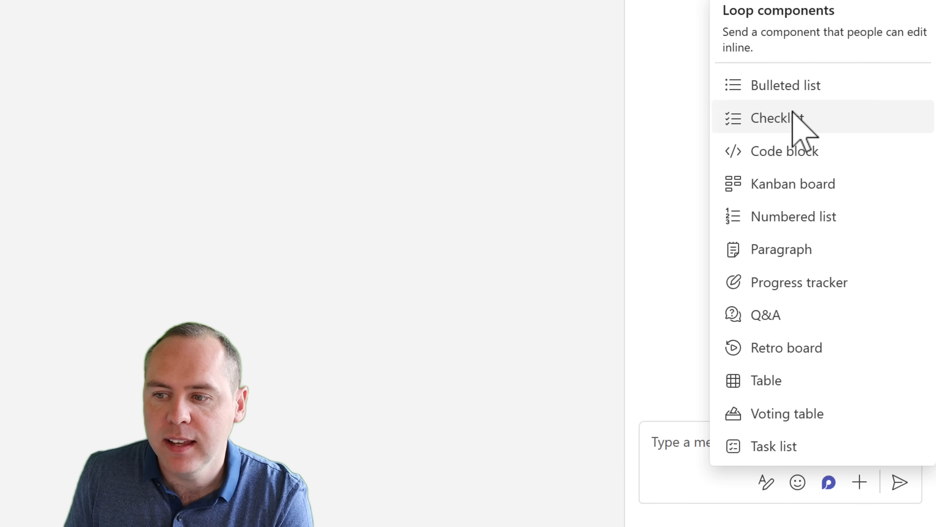
pyautogui.moveTo(781, 249)
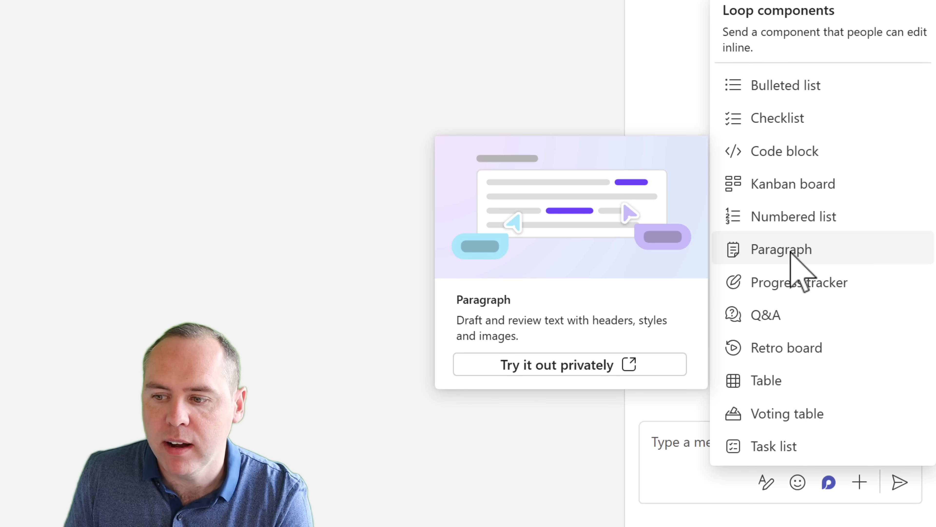
pyautogui.click(781, 249)
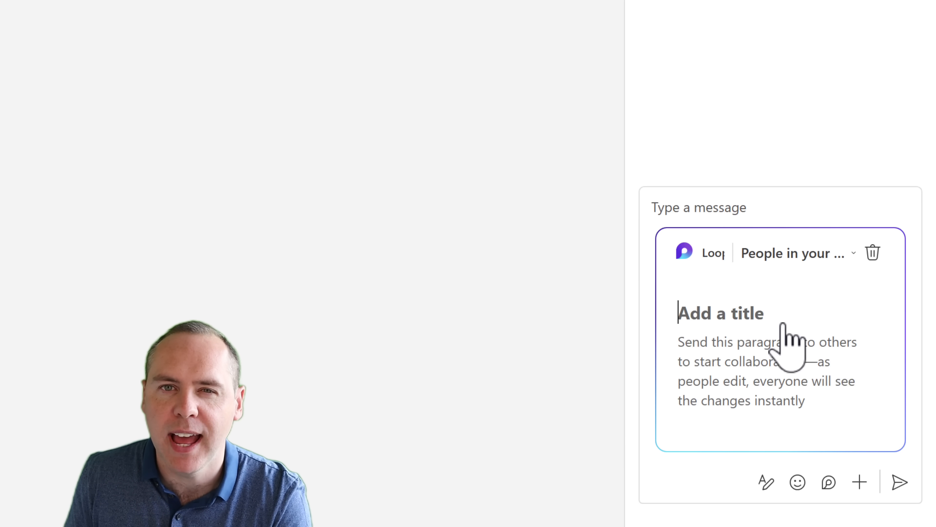
# Step: Title the Loop paragraph 'GreenSpace Scoping', send it to the chat and start editing the sent component
pyautogui.write('GreenSpace Scoping')
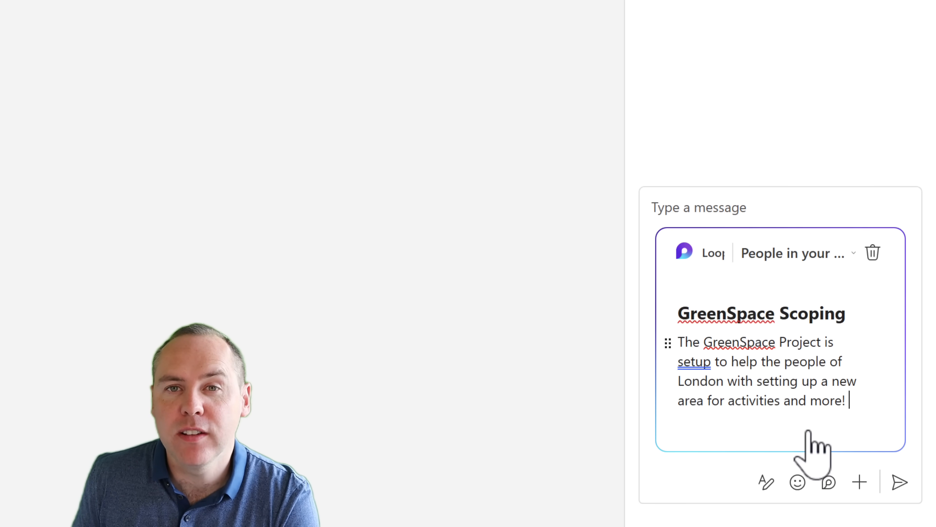
pyautogui.click(899, 481)
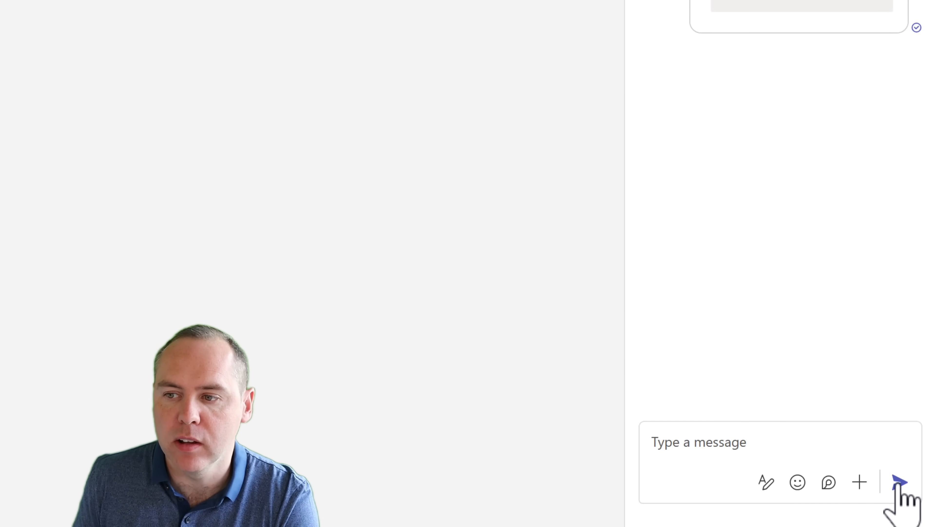
pyautogui.click(901, 482)
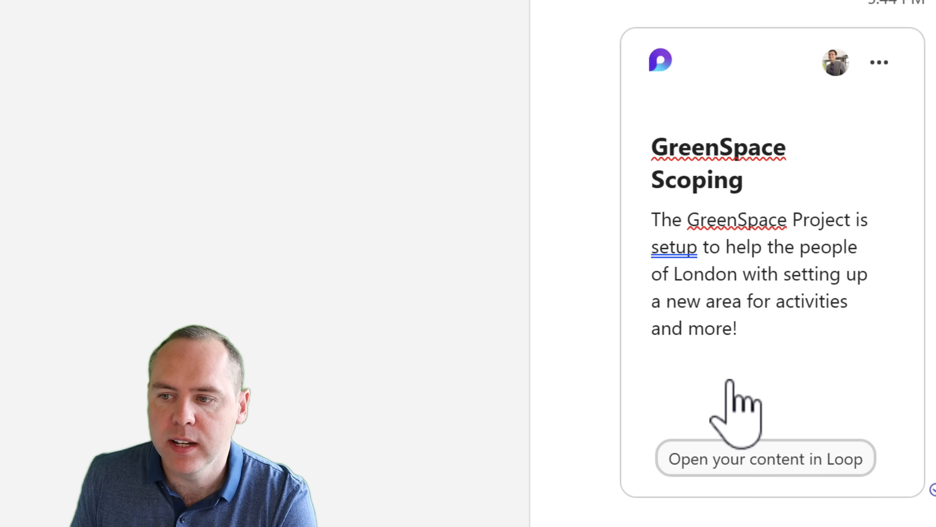
pyautogui.click(741, 367)
pyautogui.write('/')
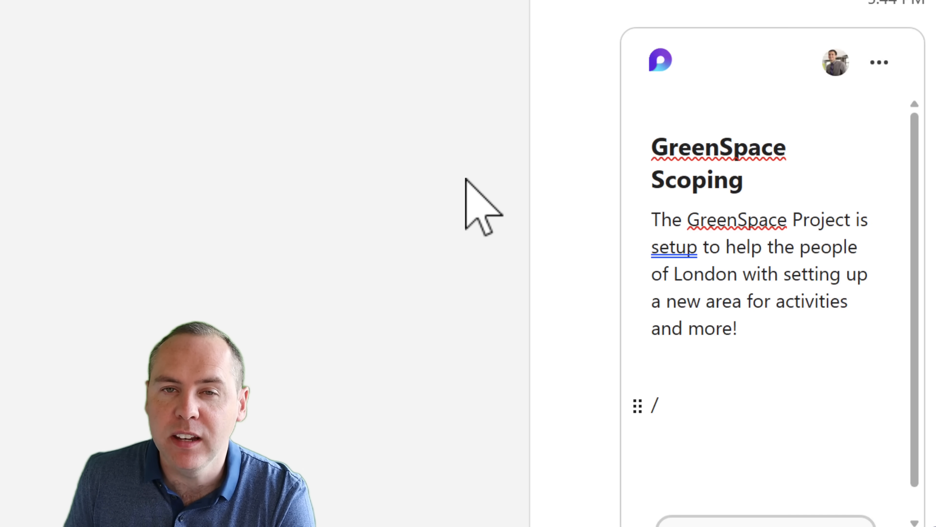
pyautogui.moveTo(856, 120)
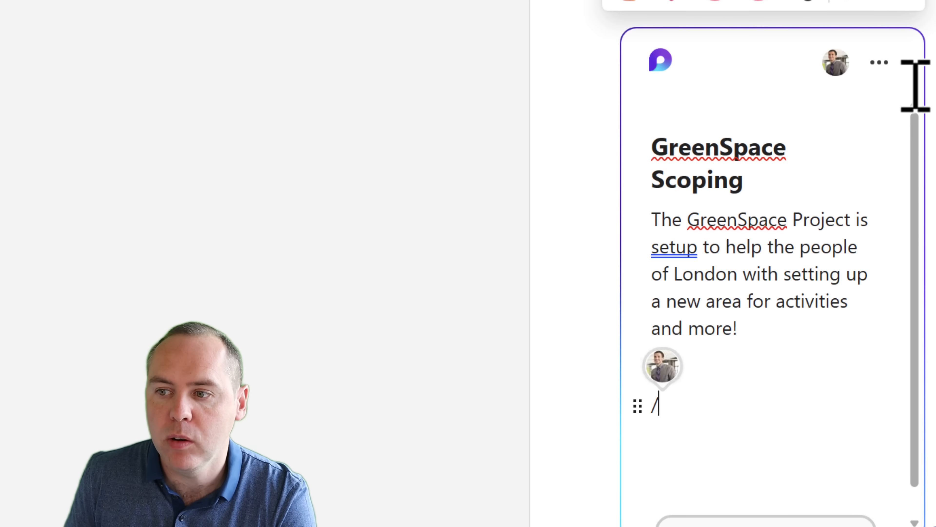
# Step: Copy the GreenSpace Scoping Loop component from its ••• menu
pyautogui.click(878, 61)
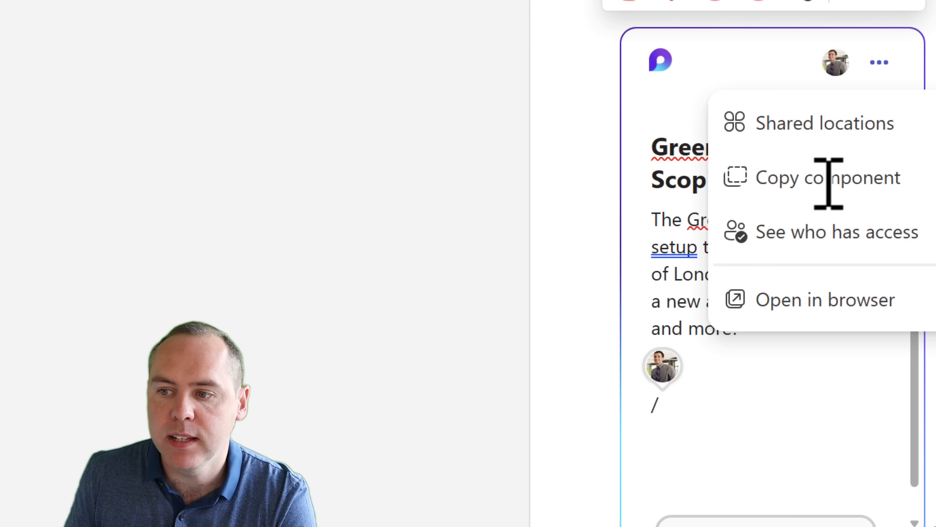
pyautogui.click(829, 177)
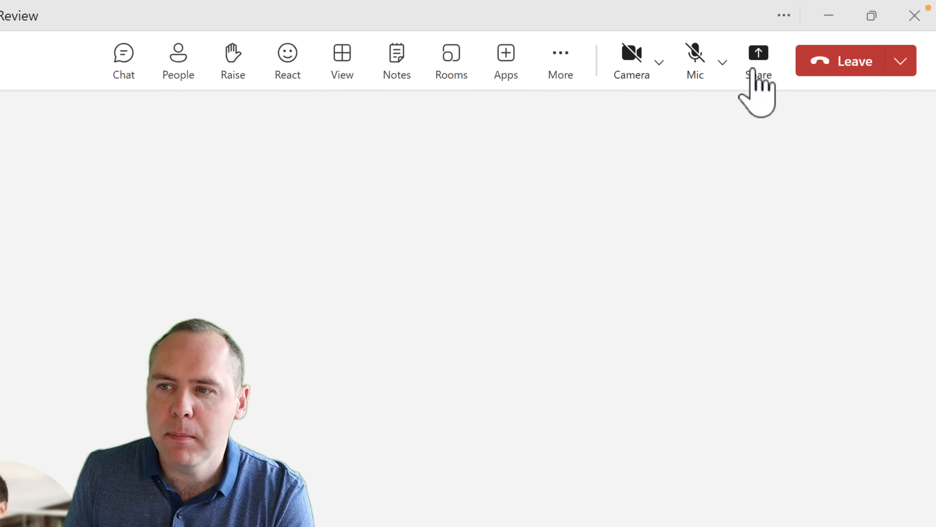
# Step: Share a Microsoft Whiteboard into the meeting from the content sharing options
pyautogui.click(758, 60)
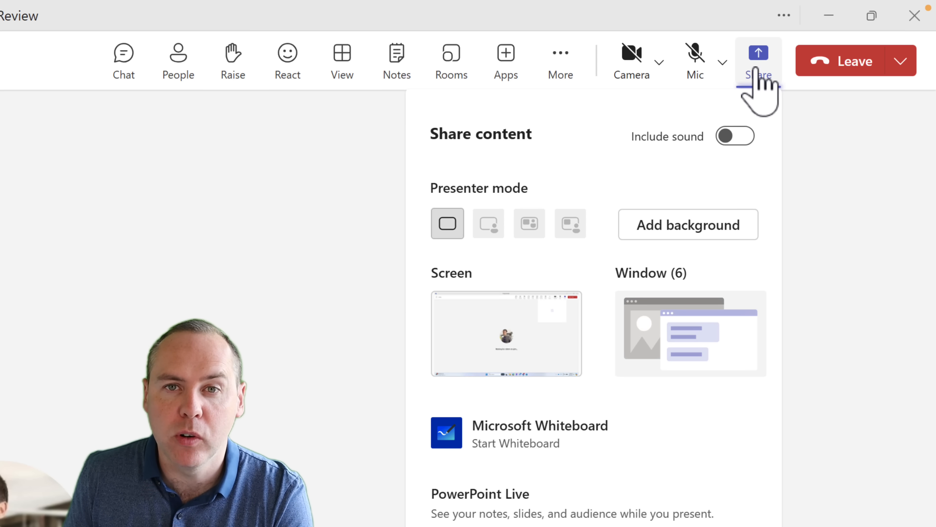
pyautogui.moveTo(519, 460)
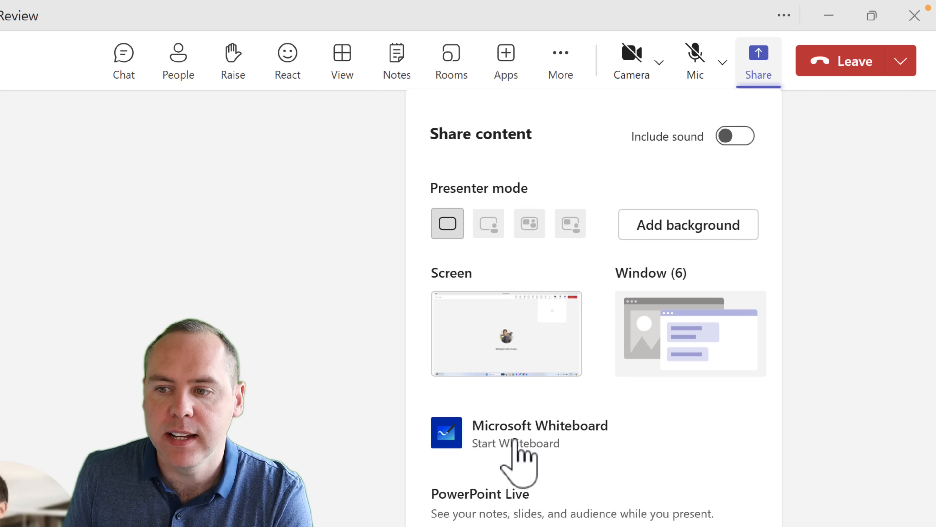
pyautogui.click(539, 433)
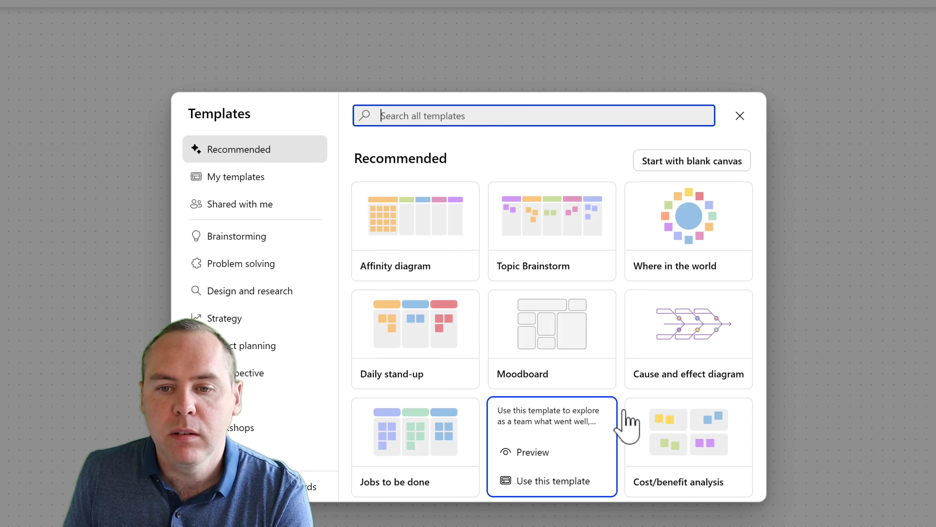
pyautogui.moveTo(540, 262)
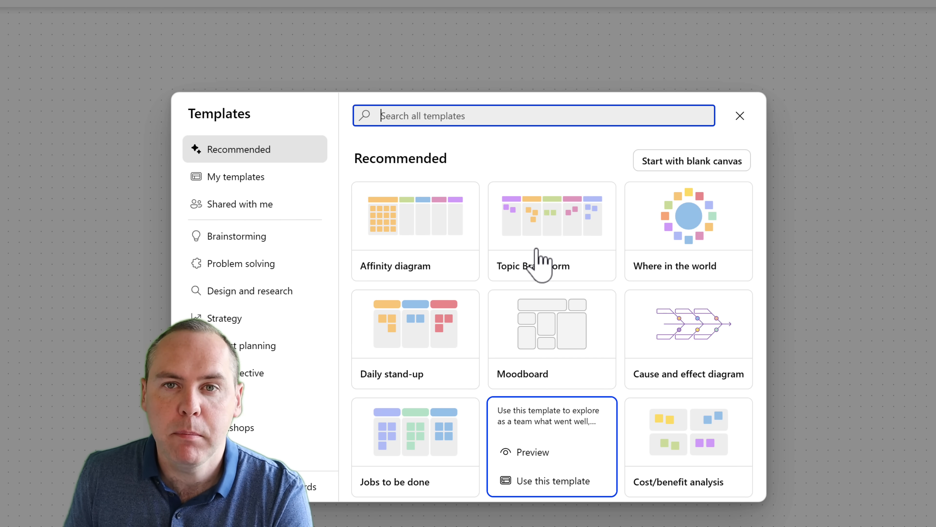
pyautogui.moveTo(495, 266)
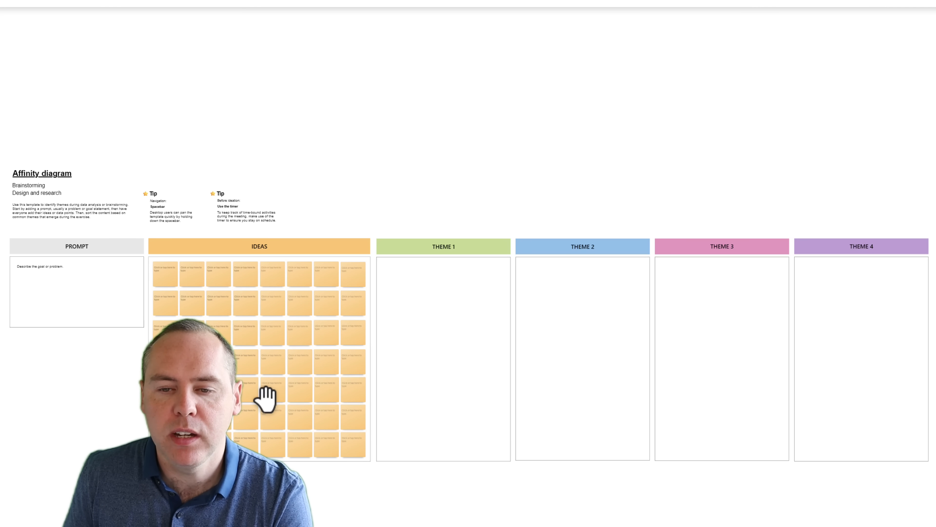
# Step: Move an idea sticky note into a theme column and add a Loop voting table to the board
pyautogui.moveTo(272, 333); pyautogui.dragTo(418, 303)
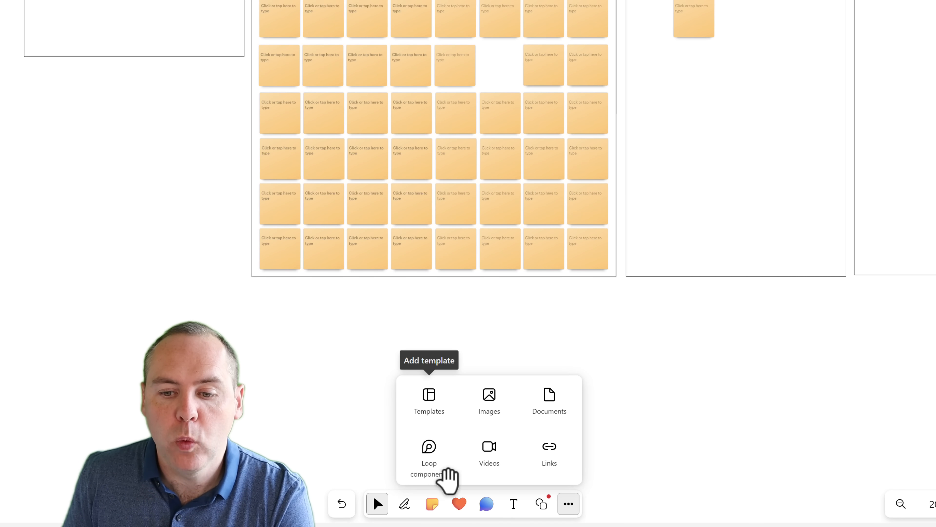
pyautogui.click(428, 463)
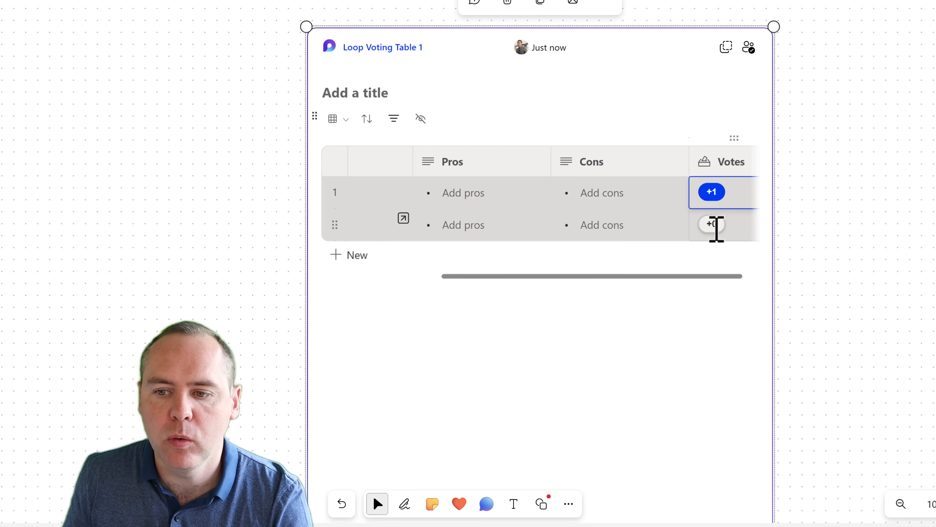
# Step: Vote +1 on the second voting-table row and copy the voting table component
pyautogui.click(710, 225)
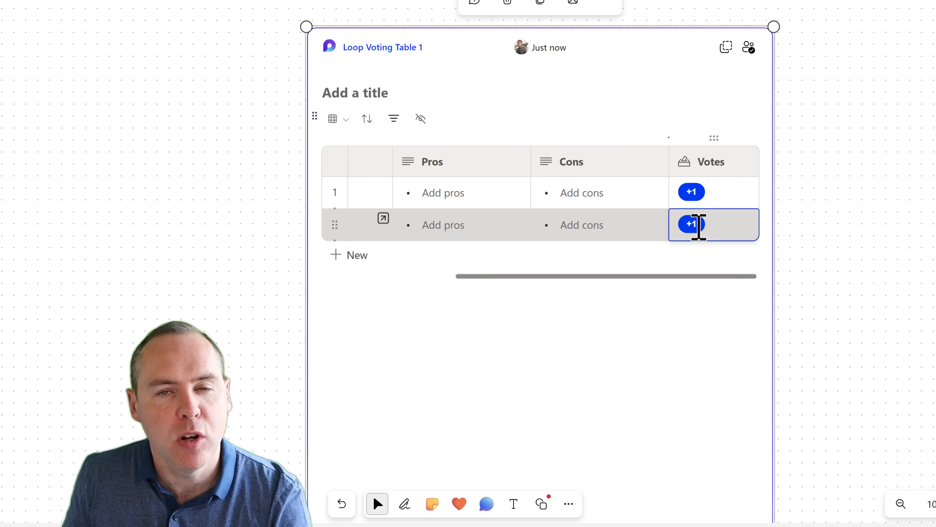
pyautogui.moveTo(590, 420)
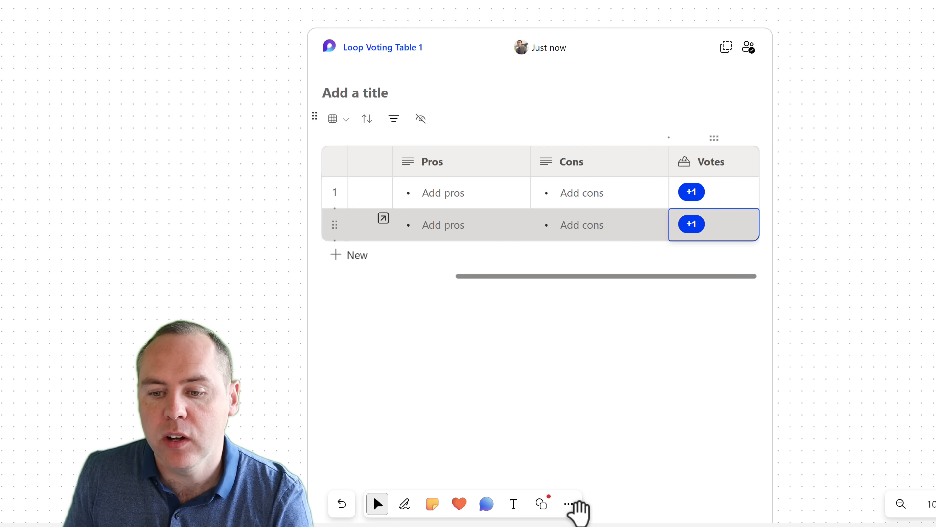
pyautogui.click(567, 503)
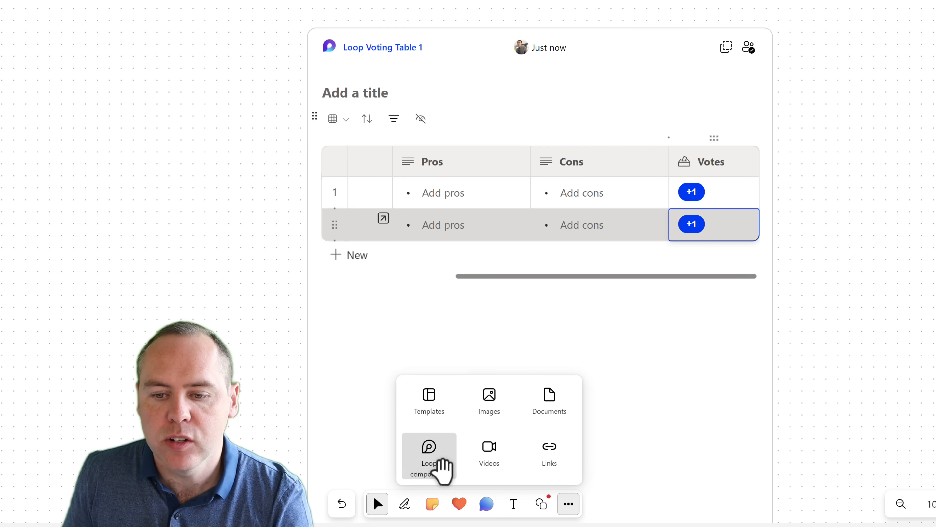
pyautogui.click(429, 455)
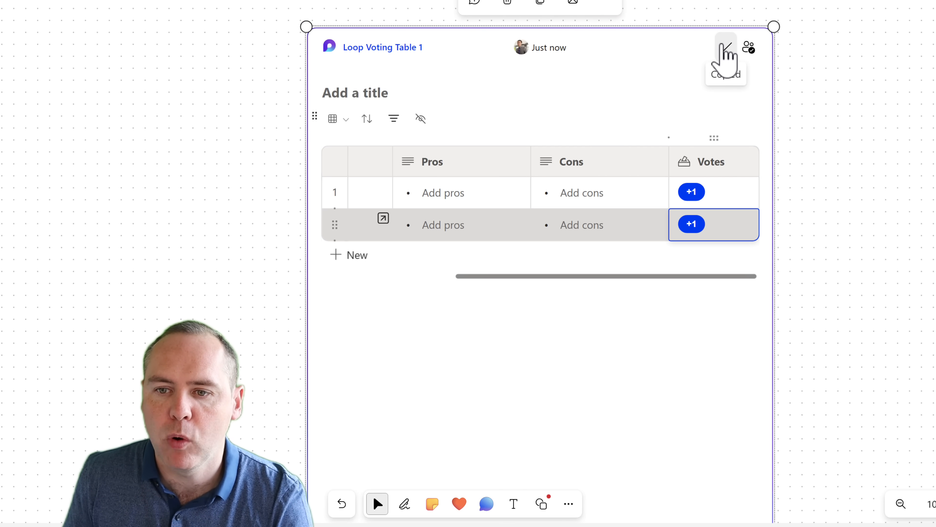
pyautogui.click(726, 47)
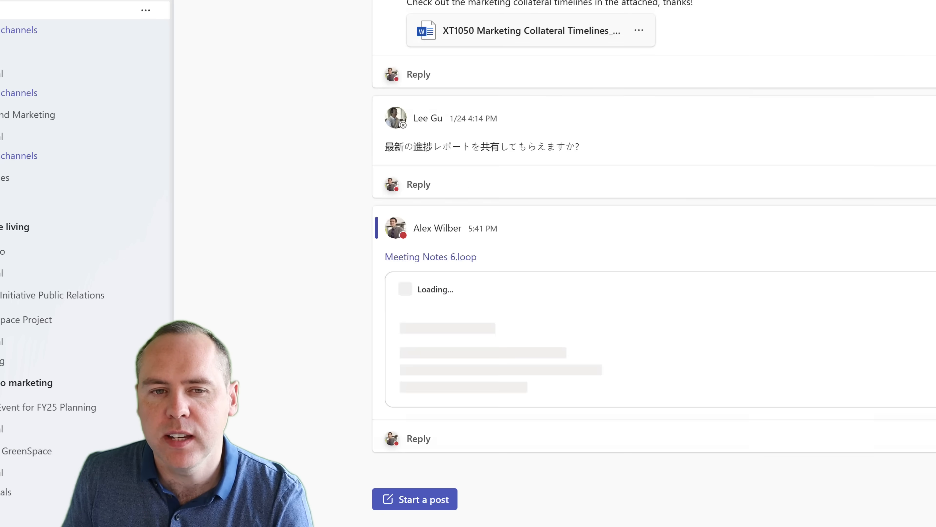
# Step: Start a new channel post and paste the Loop voting table into its body
pyautogui.click(415, 498)
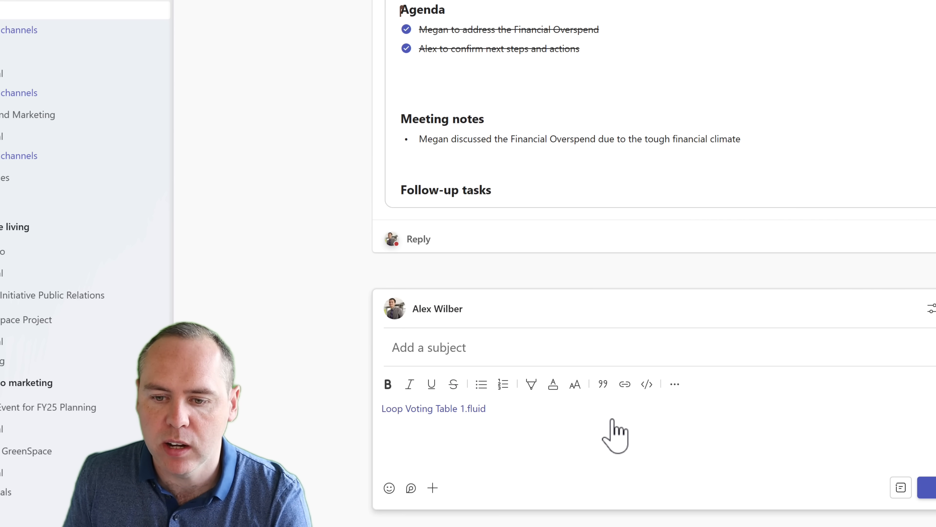
pyautogui.click(433, 408)
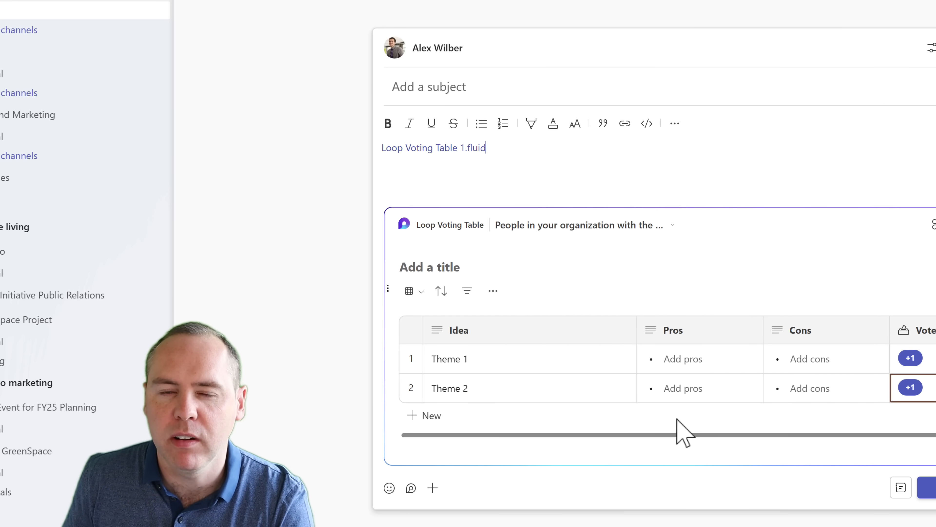
pyautogui.moveTo(683, 427)
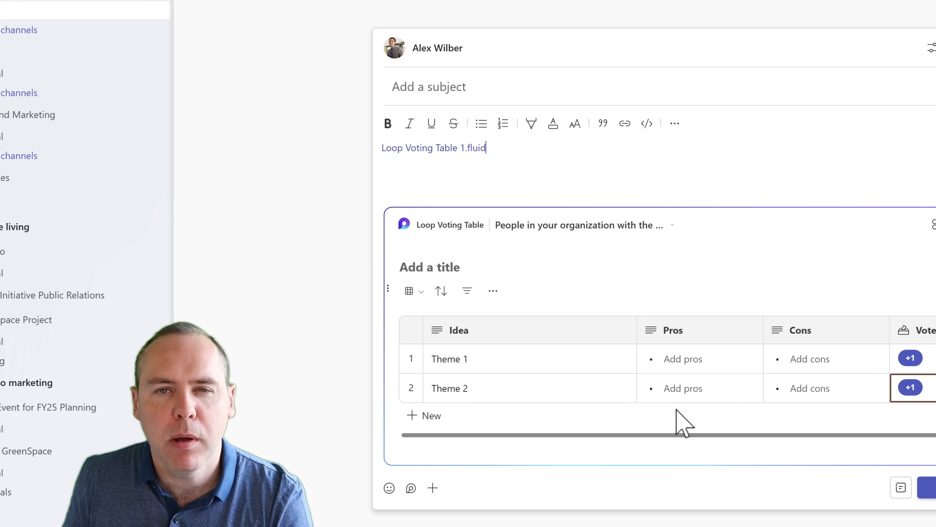